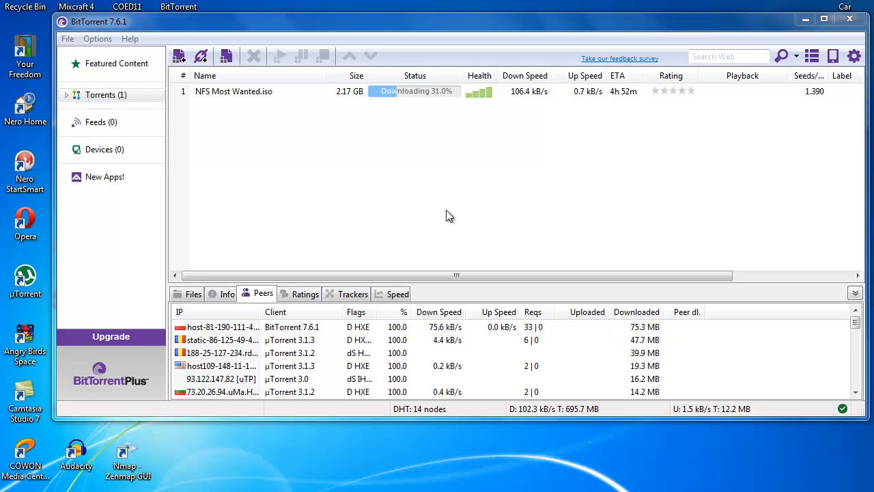
{"action": "mouse_move", "coordinate": [108, 55]}
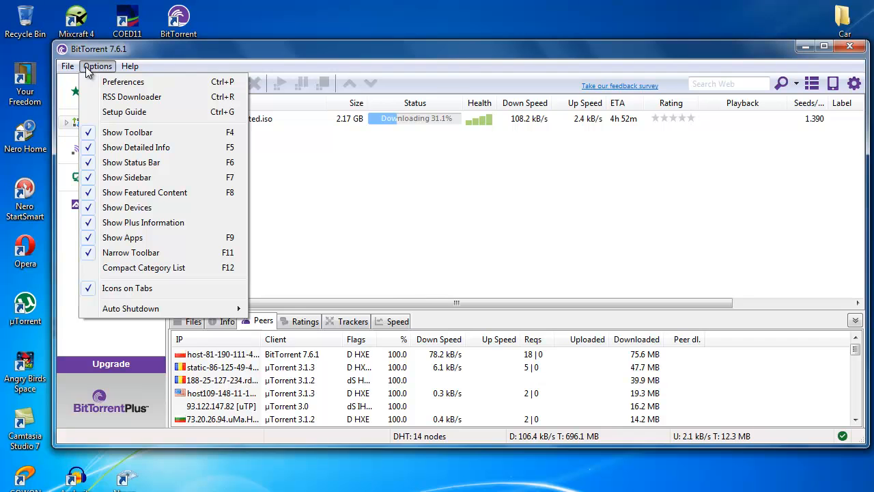
Bring up the Preferences window from the Options menu
{"action": "left_click", "coordinate": [123, 81]}
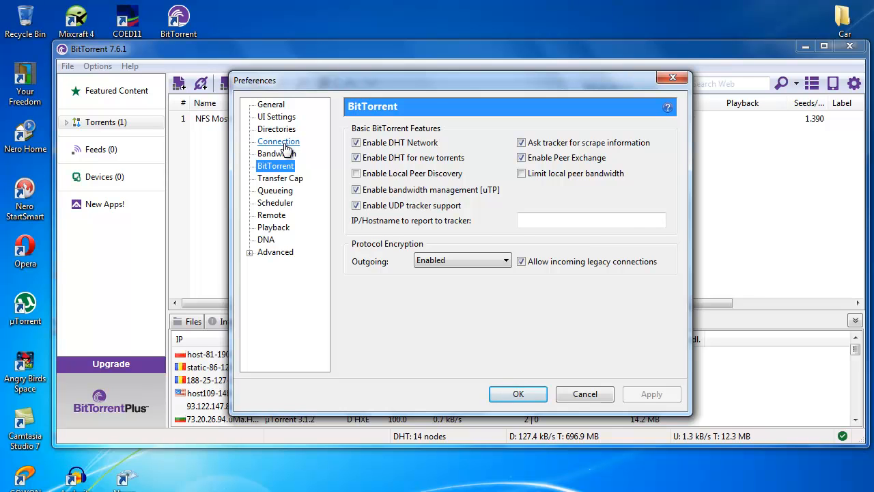
Show the Connection page with the Socks5 proxy at 127.0.0.1 port 1080 for peer connections
{"action": "left_click", "coordinate": [278, 142]}
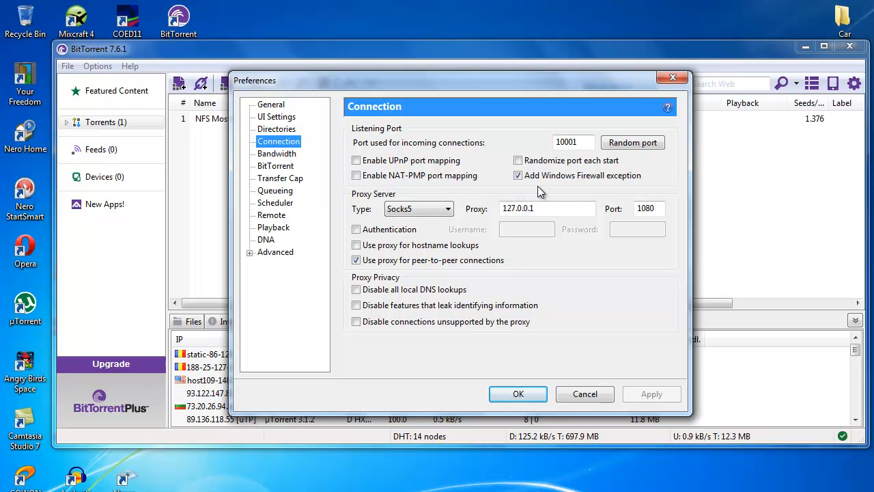
{"action": "mouse_move", "coordinate": [618, 191]}
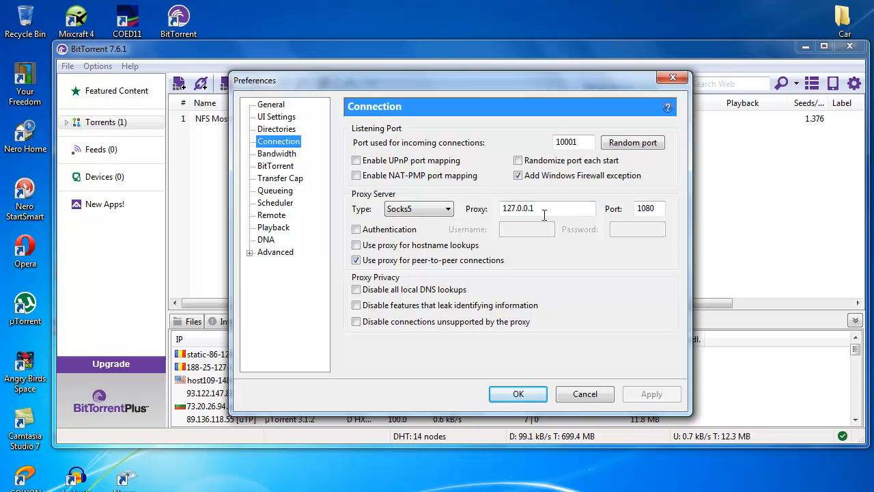
{"action": "left_click", "coordinate": [647, 208]}
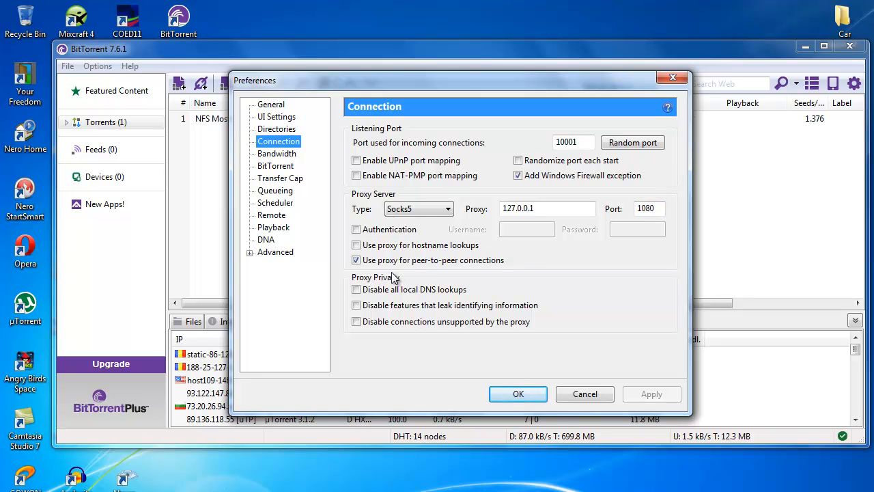
{"action": "mouse_move", "coordinate": [437, 273]}
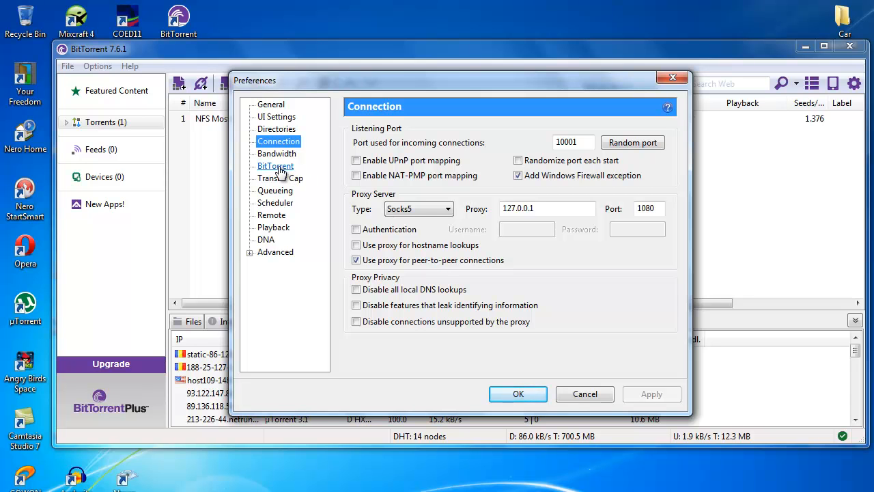
Set outgoing protocol encryption to Enabled on the BitTorrent page and save with OK
{"action": "left_click", "coordinate": [276, 165]}
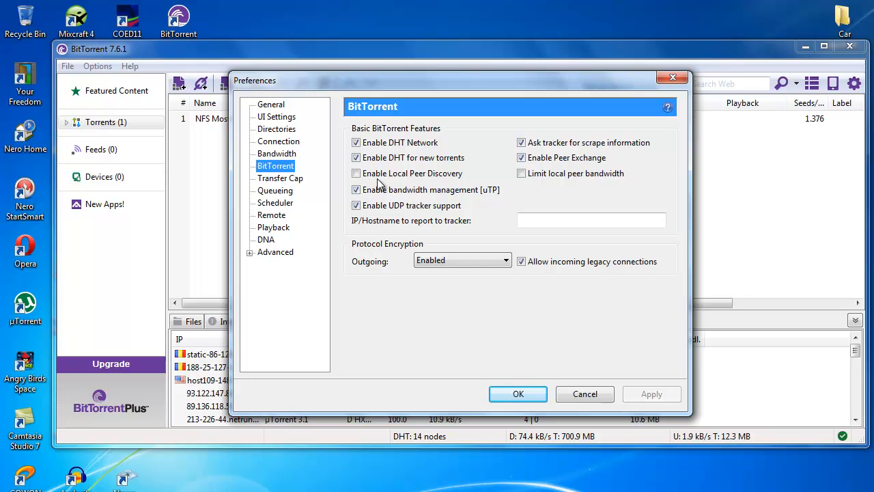
{"action": "mouse_move", "coordinate": [431, 184]}
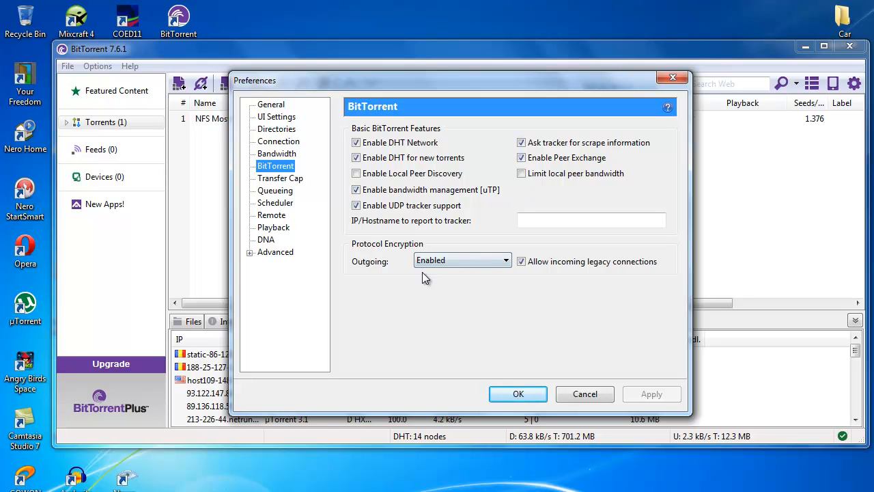
{"action": "left_click", "coordinate": [506, 260]}
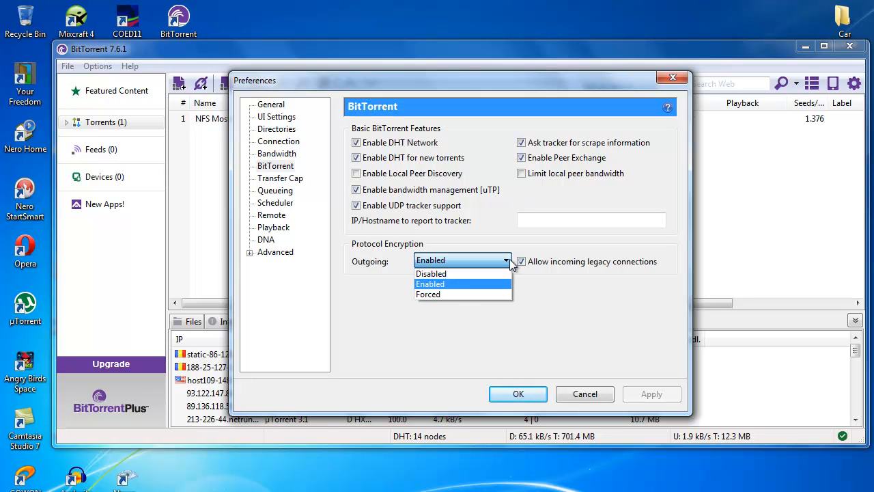
{"action": "left_click", "coordinate": [430, 284]}
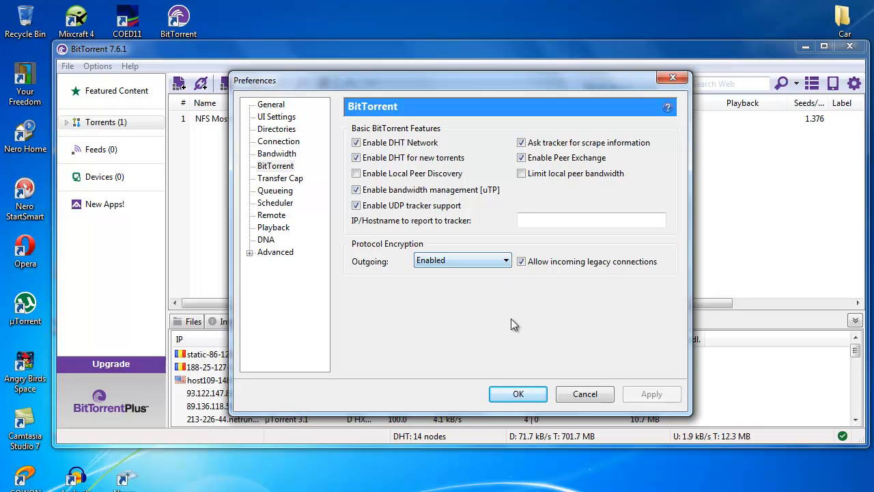
{"action": "left_click", "coordinate": [517, 392]}
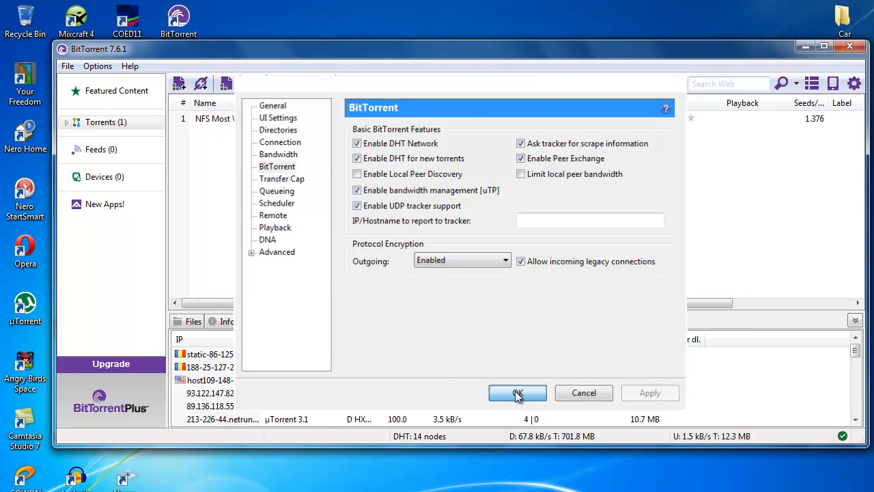
{"action": "left_click", "coordinate": [517, 393]}
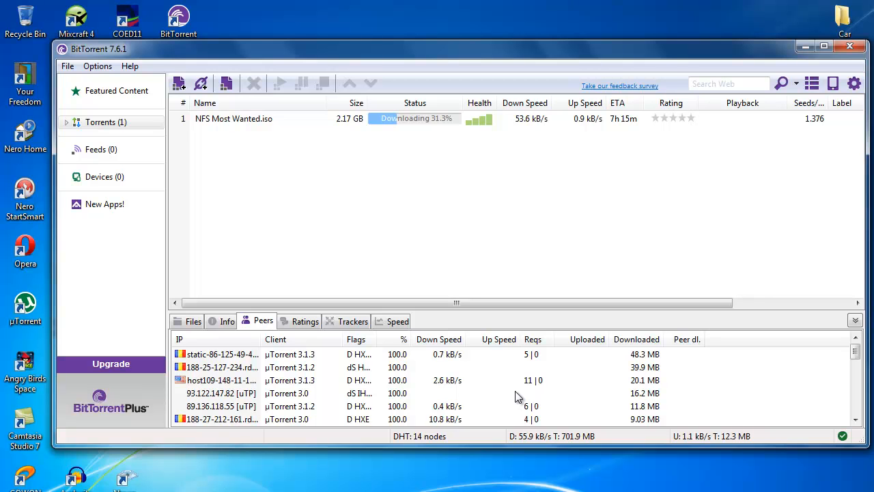
{"action": "mouse_move", "coordinate": [469, 262]}
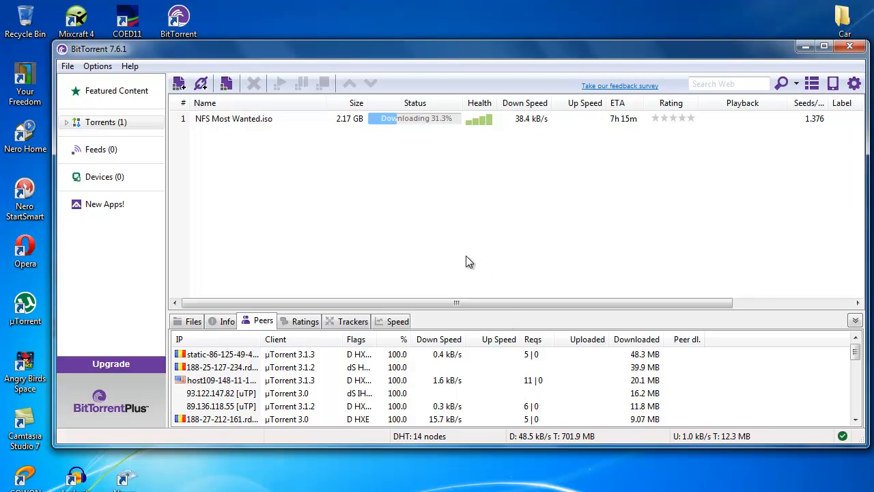